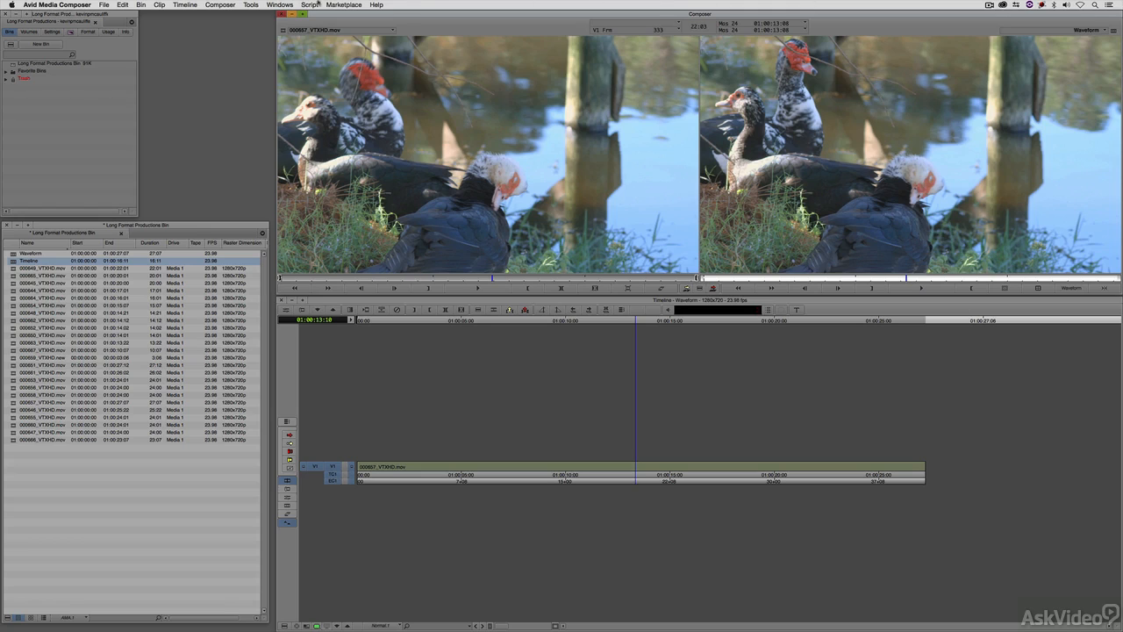
- Switch from the Windows menu to the Color Correction workspace
{"action": "left_click", "coordinate": [290, 5]}
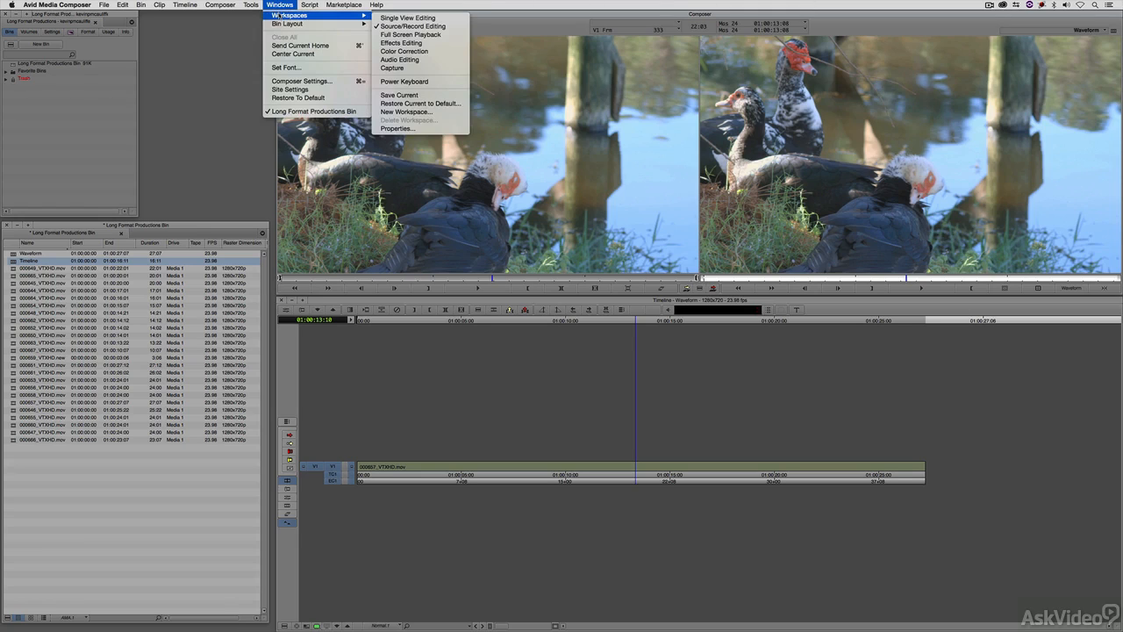
{"action": "mouse_move", "coordinate": [413, 57]}
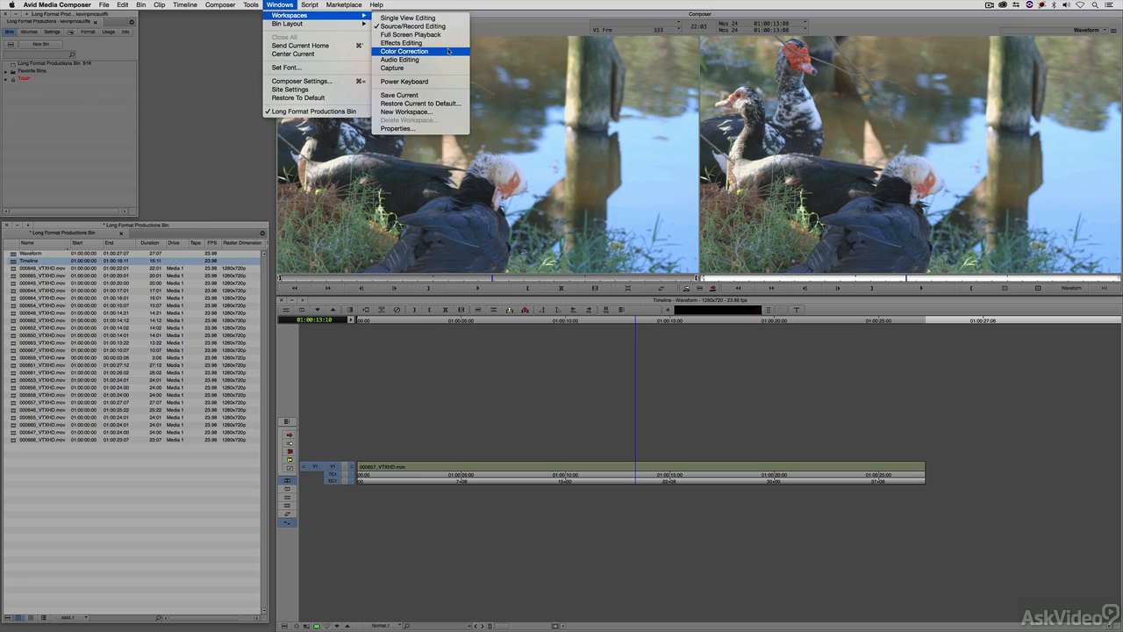
{"action": "left_click", "coordinate": [411, 56]}
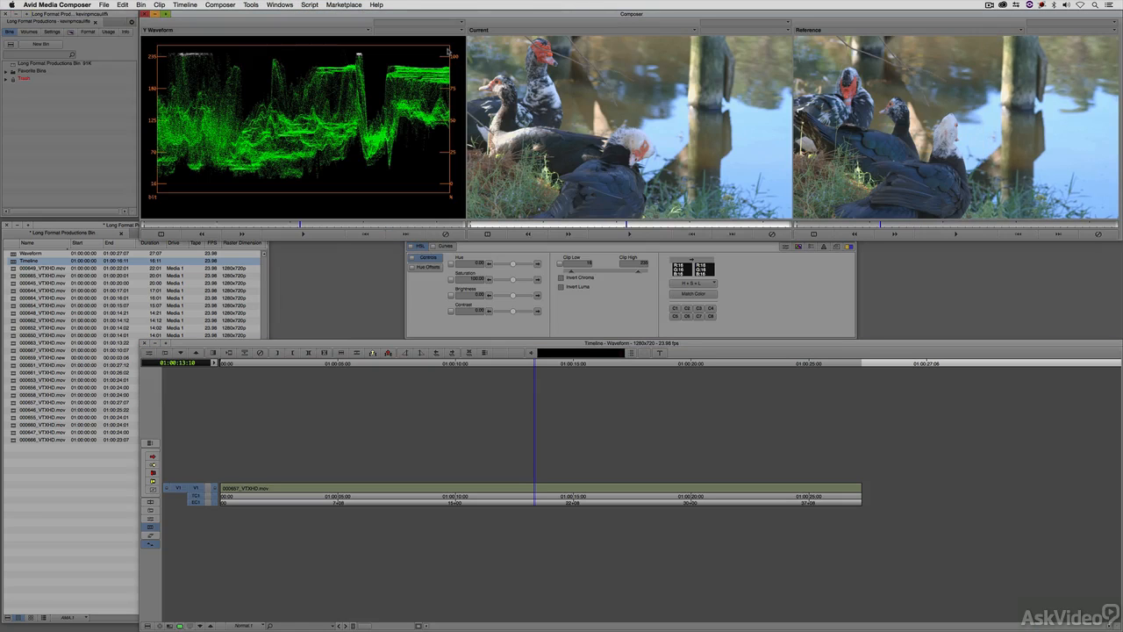
{"action": "mouse_move", "coordinate": [321, 36]}
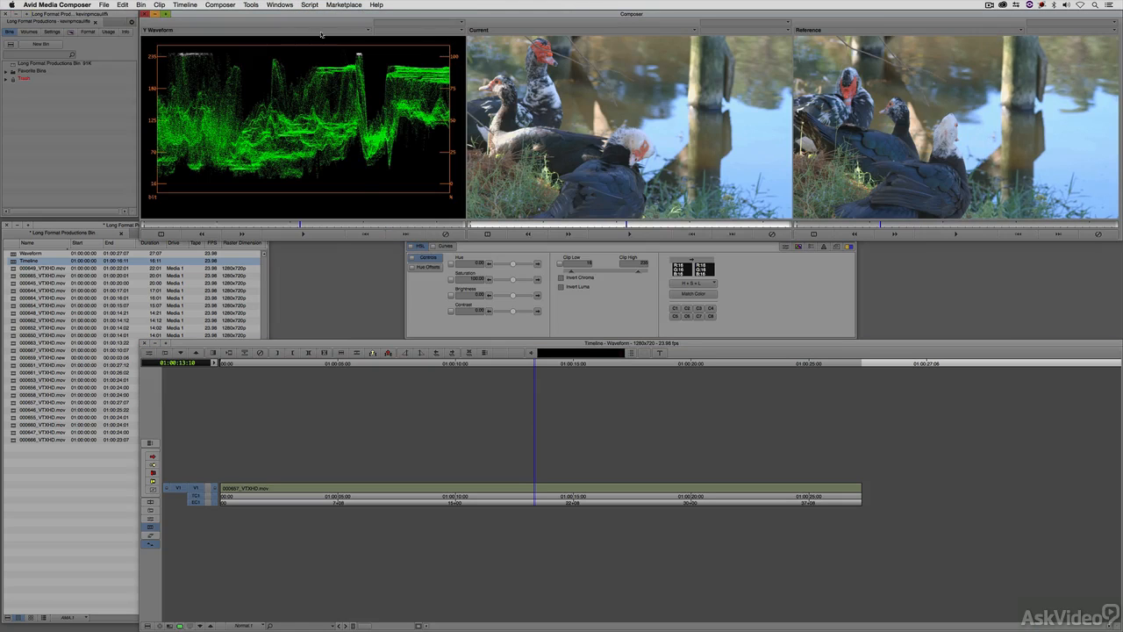
{"action": "mouse_move", "coordinate": [443, 207]}
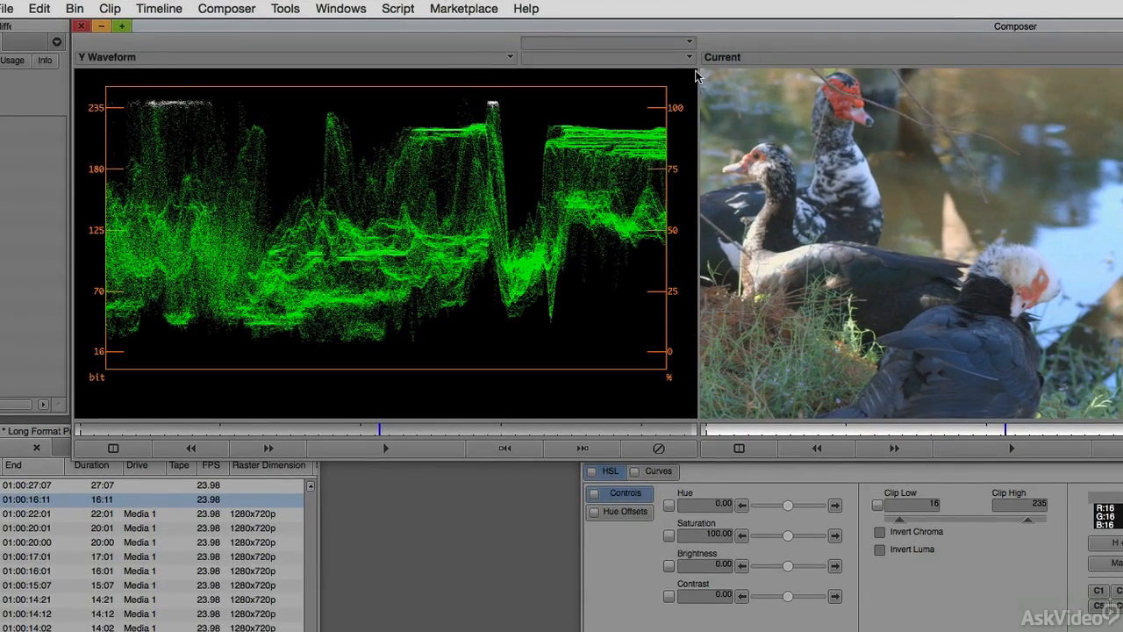
{"action": "mouse_move", "coordinate": [139, 81]}
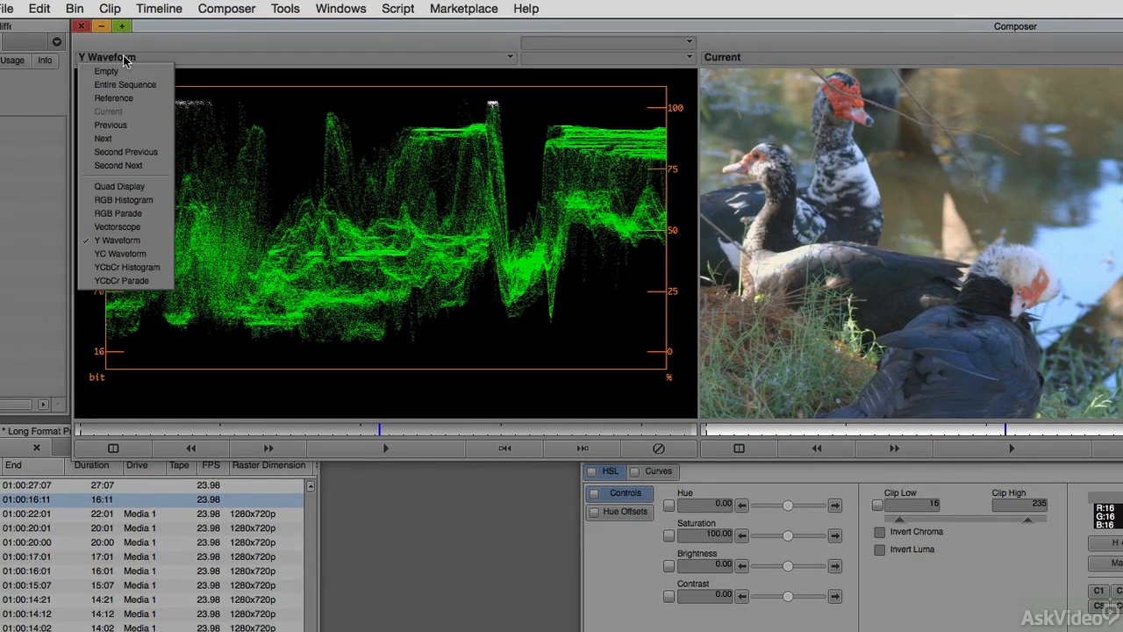
{"action": "mouse_move", "coordinate": [129, 127]}
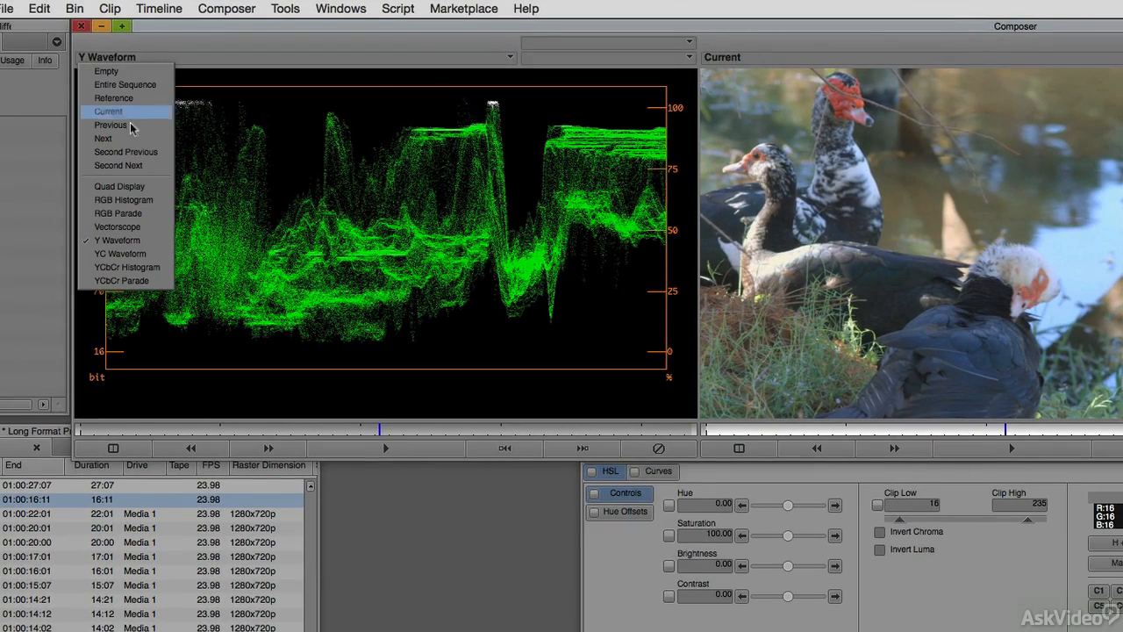
{"action": "mouse_move", "coordinate": [123, 254]}
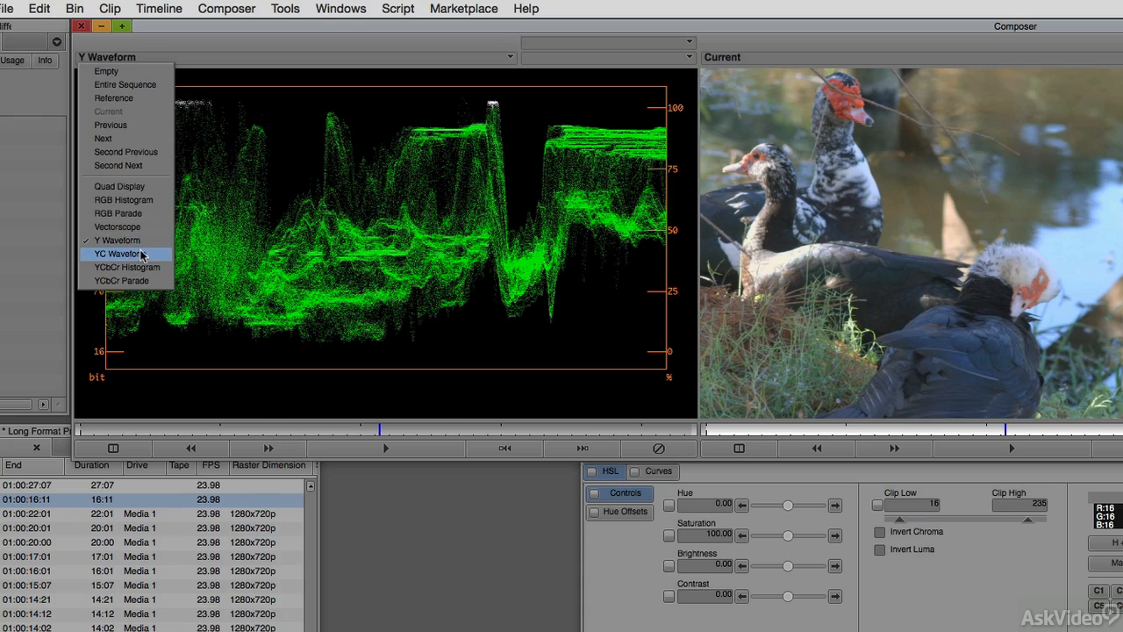
{"action": "mouse_move", "coordinate": [115, 226]}
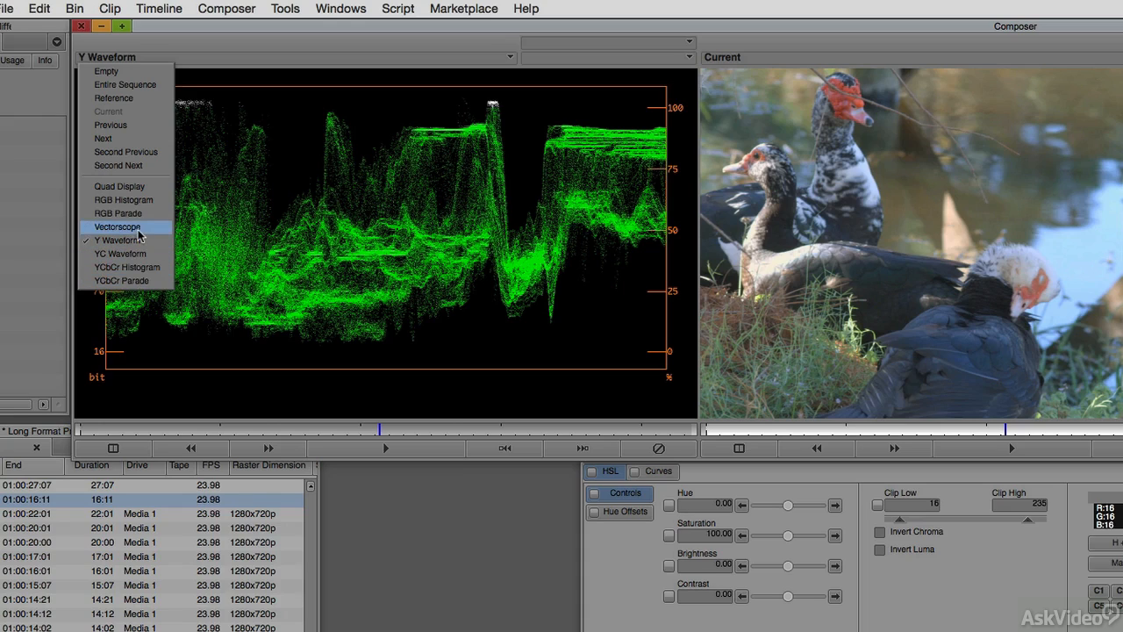
{"action": "mouse_move", "coordinate": [141, 231]}
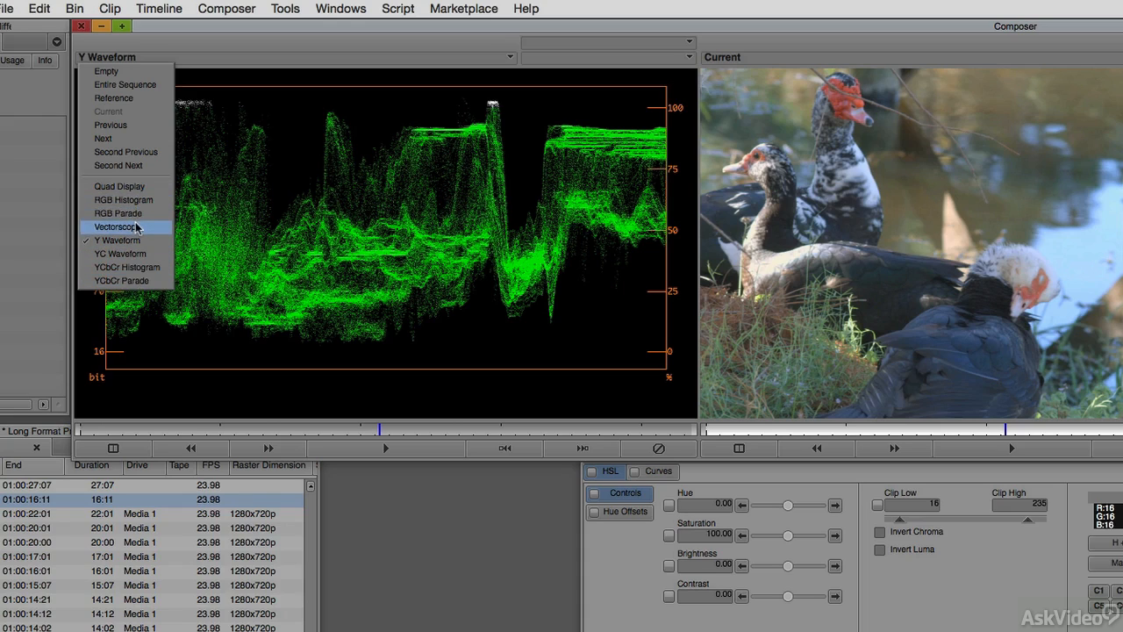
{"action": "mouse_move", "coordinate": [134, 240]}
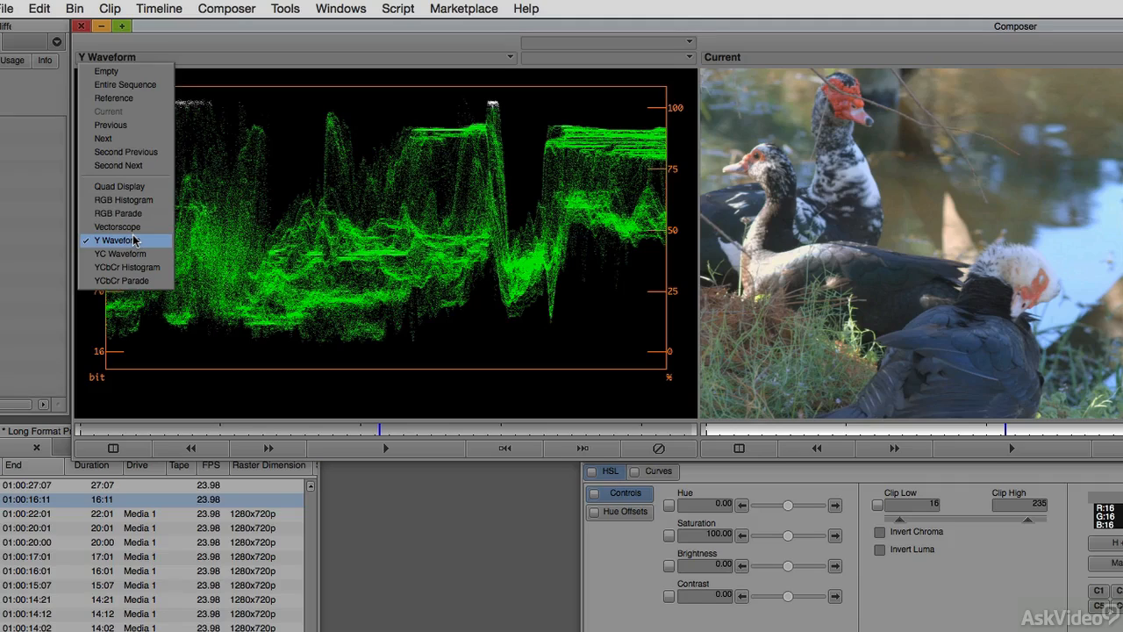
{"action": "left_click", "coordinate": [117, 239]}
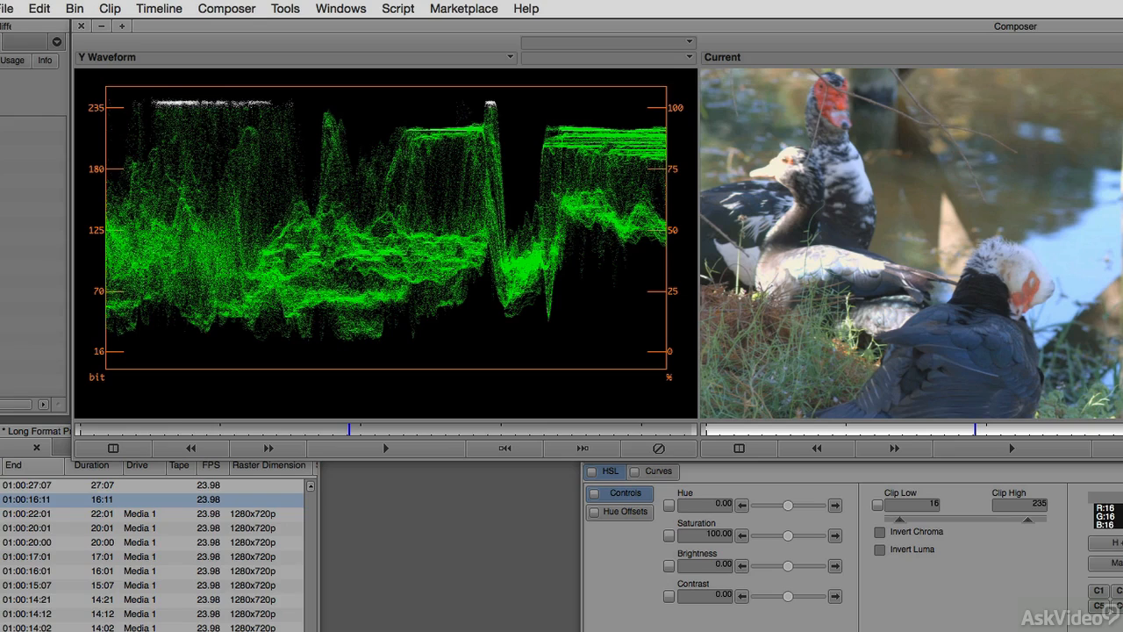
{"action": "mouse_move", "coordinate": [117, 96]}
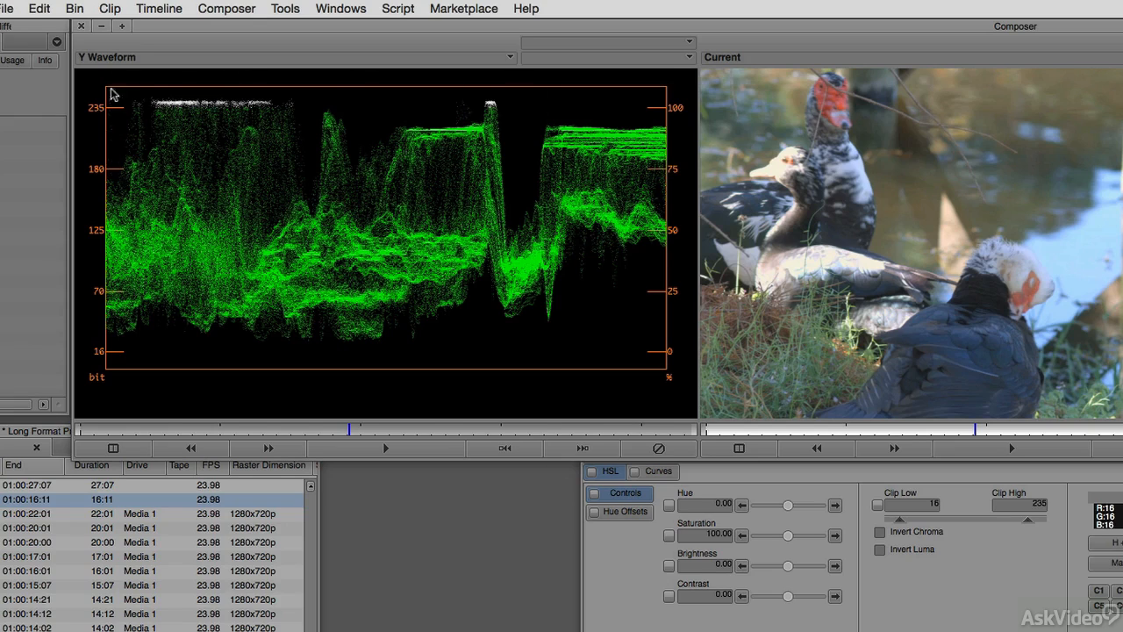
{"action": "mouse_move", "coordinate": [221, 151]}
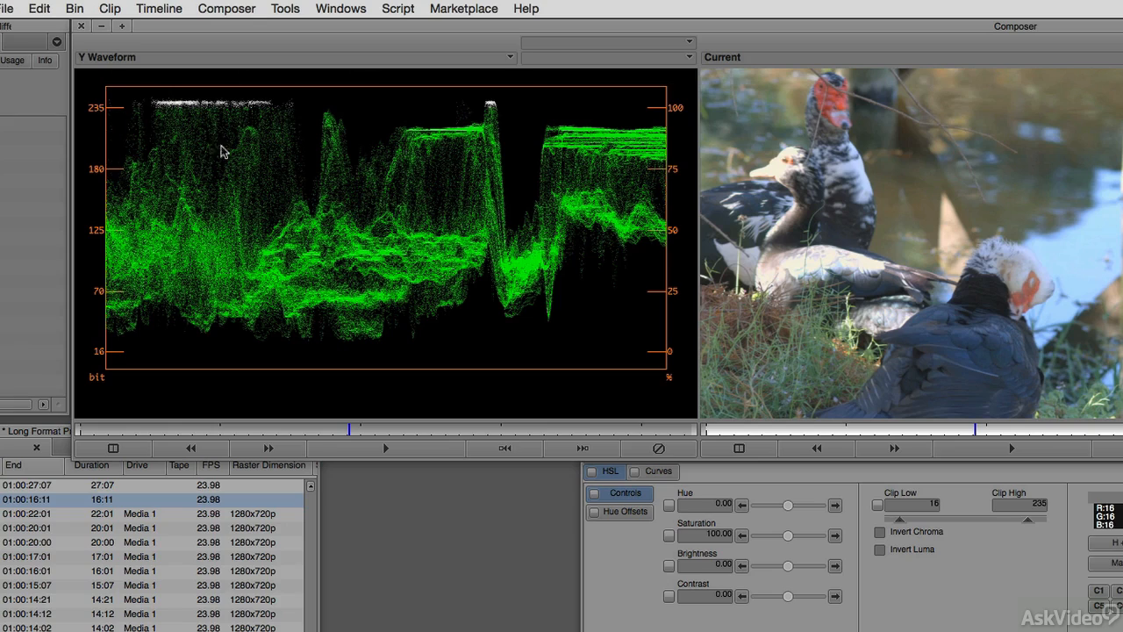
{"action": "mouse_move", "coordinate": [435, 110]}
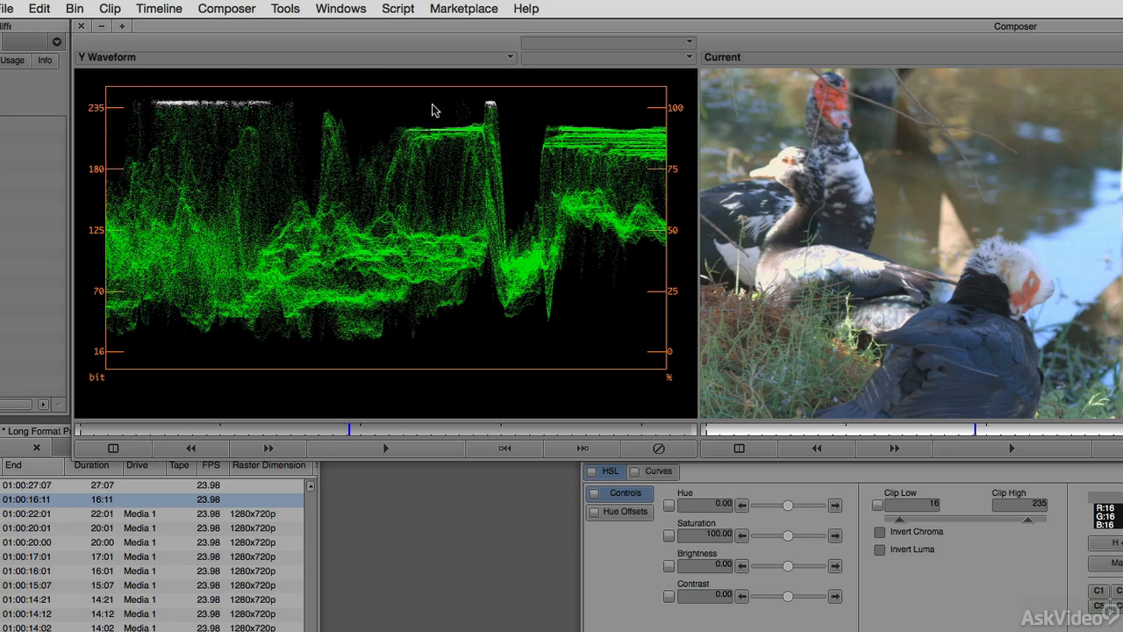
{"action": "mouse_move", "coordinate": [516, 112]}
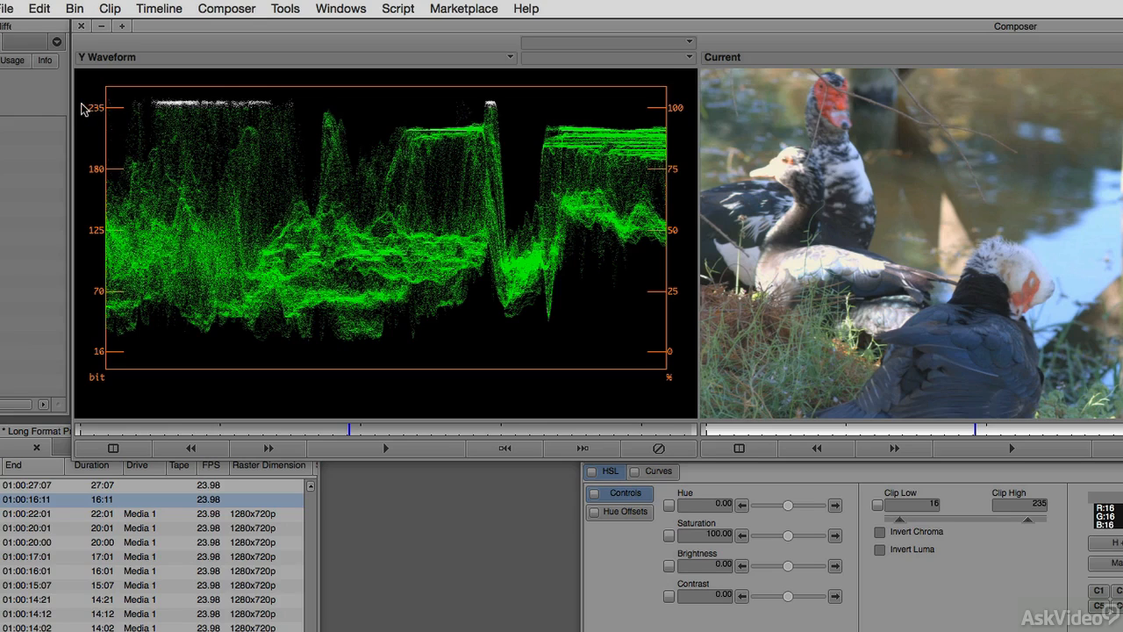
{"action": "mouse_move", "coordinate": [474, 113]}
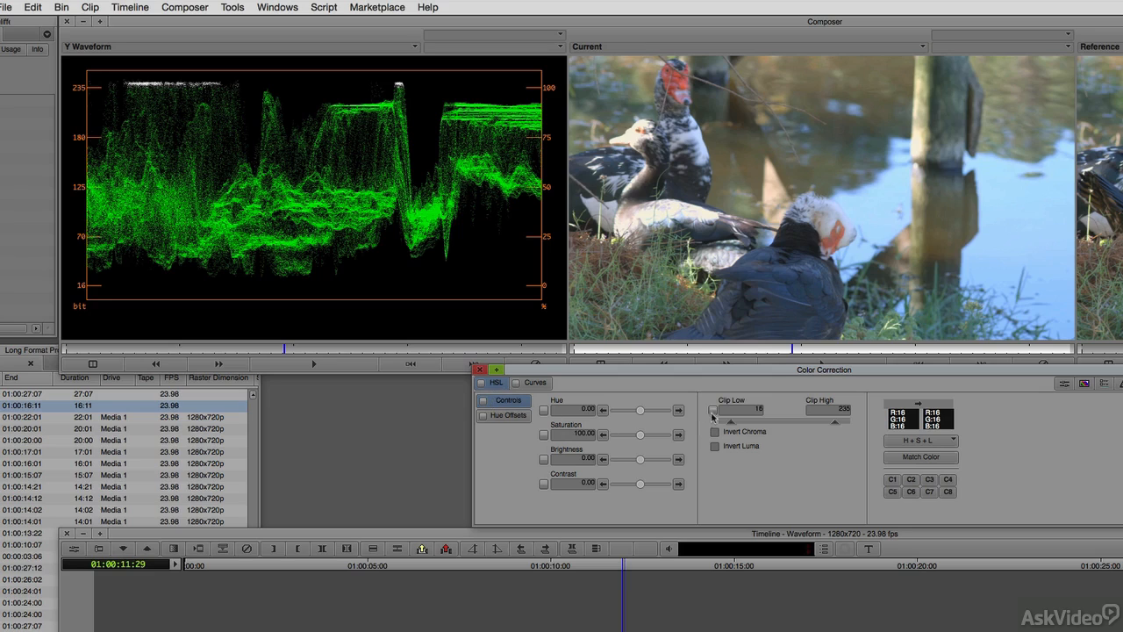
{"action": "mouse_move", "coordinate": [823, 409]}
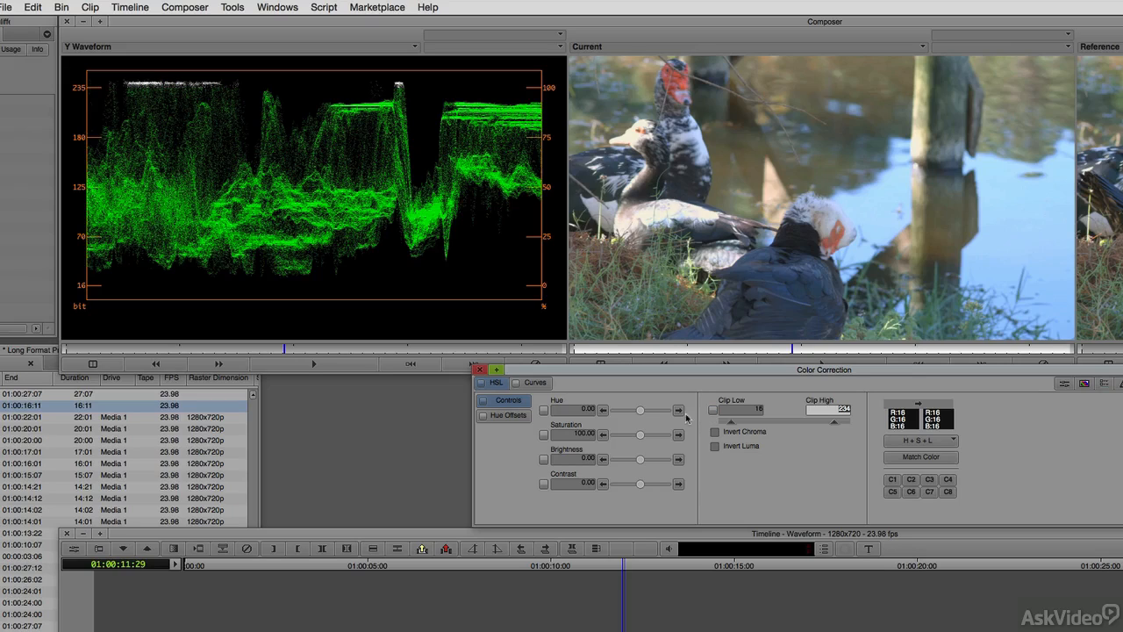
- Show the Hue Offsets controls with the shadow, midtone and highlight wheels and gain levels
{"action": "left_click", "coordinate": [504, 415]}
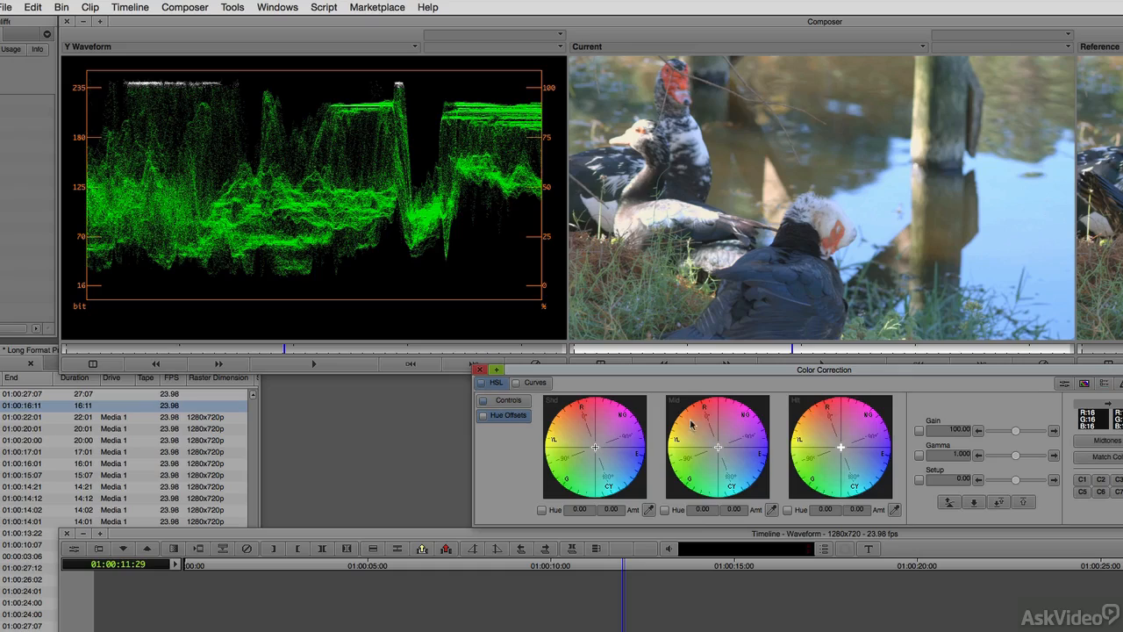
{"action": "mouse_move", "coordinate": [970, 410]}
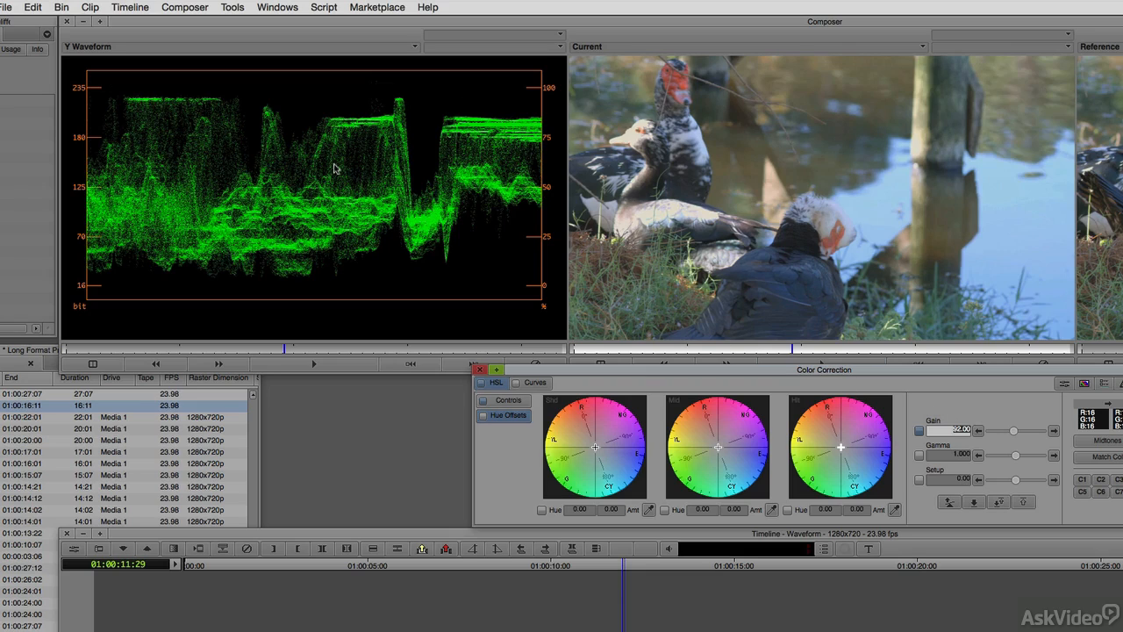
{"action": "mouse_move", "coordinate": [262, 134]}
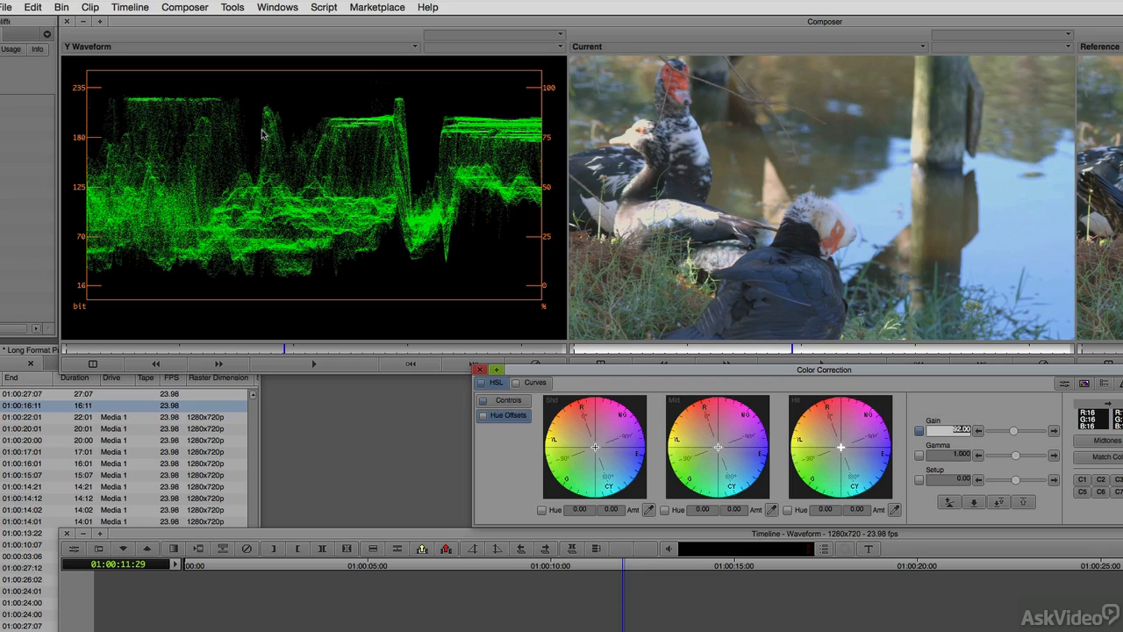